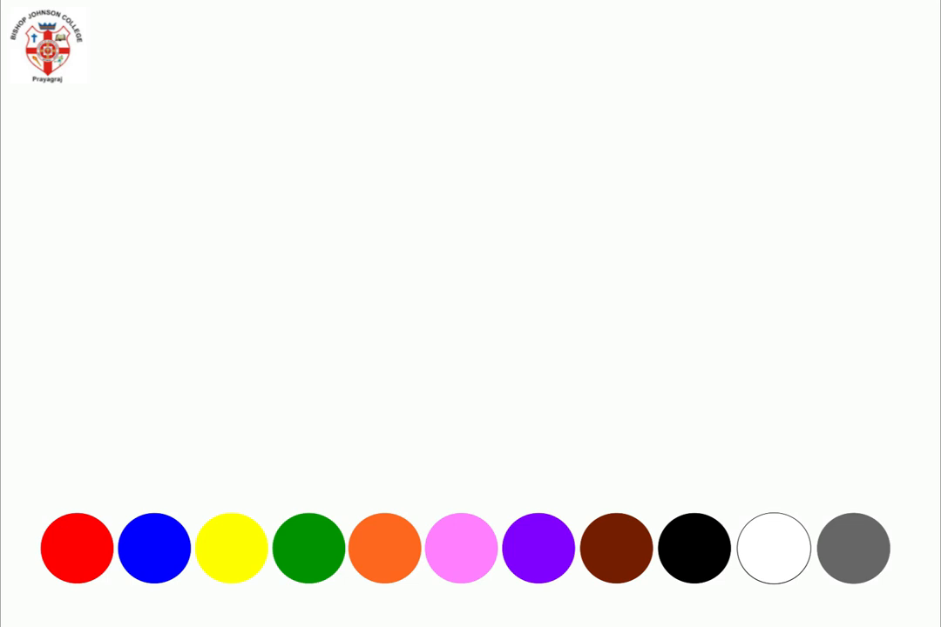
Trigger the yellow circle's animation so it rises and enlarges at the slide centre.
left_click(77, 548)
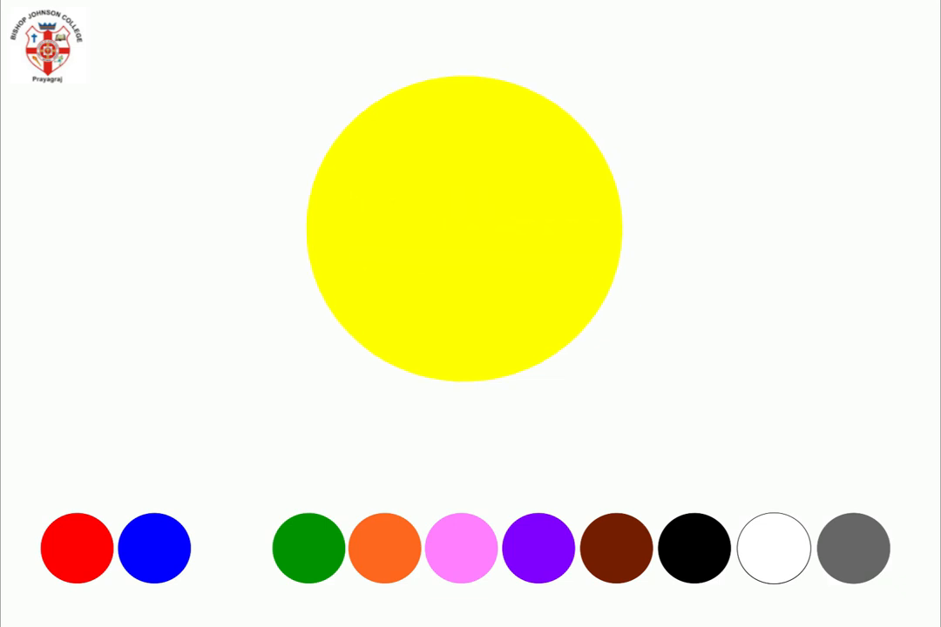
Show the green circle enlarged then returned, followed by the pink circle enlarged and returned.
left_click_drag(464, 228, 328, 418)
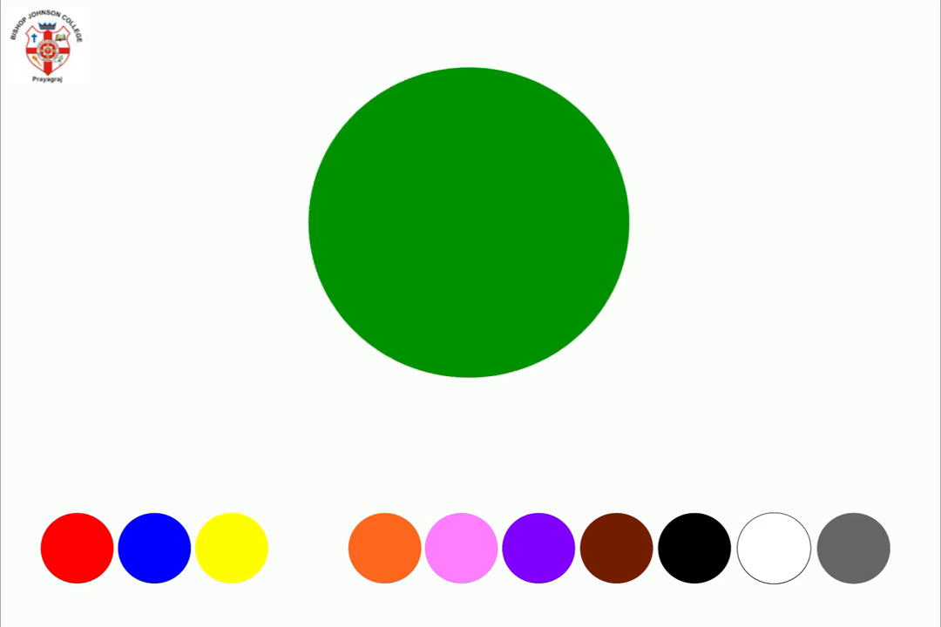
left_click(467, 223)
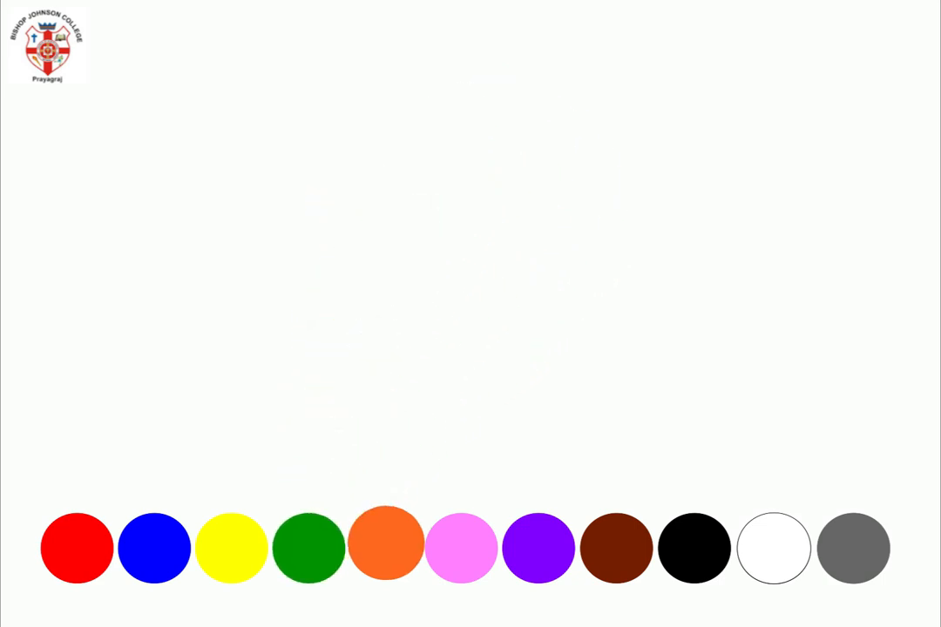
left_click_drag(387, 547, 425, 387)
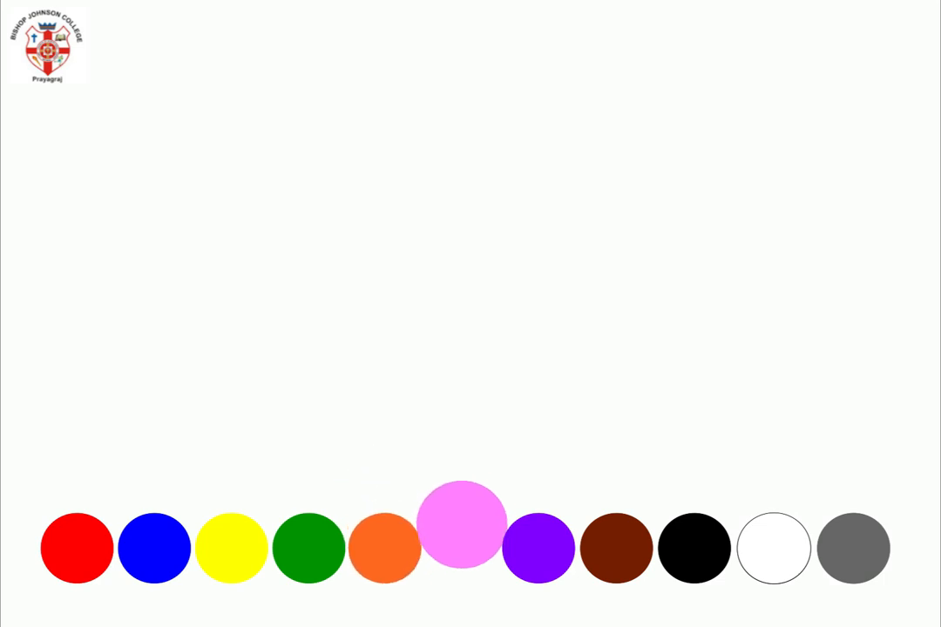
left_click(464, 527)
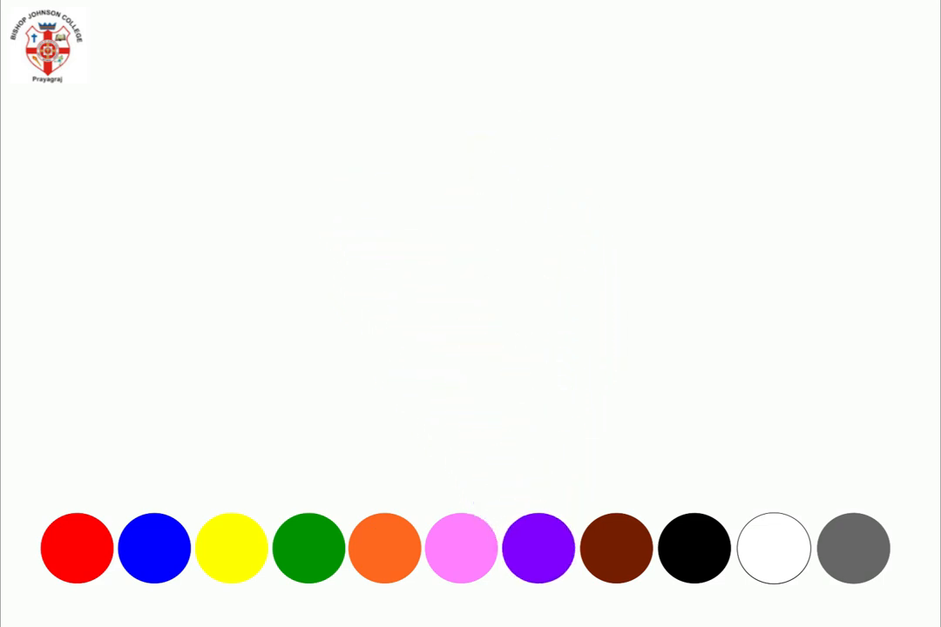
Trigger the white circle's animation so it enlarges at the centre with a grey slide border.
left_click(617, 547)
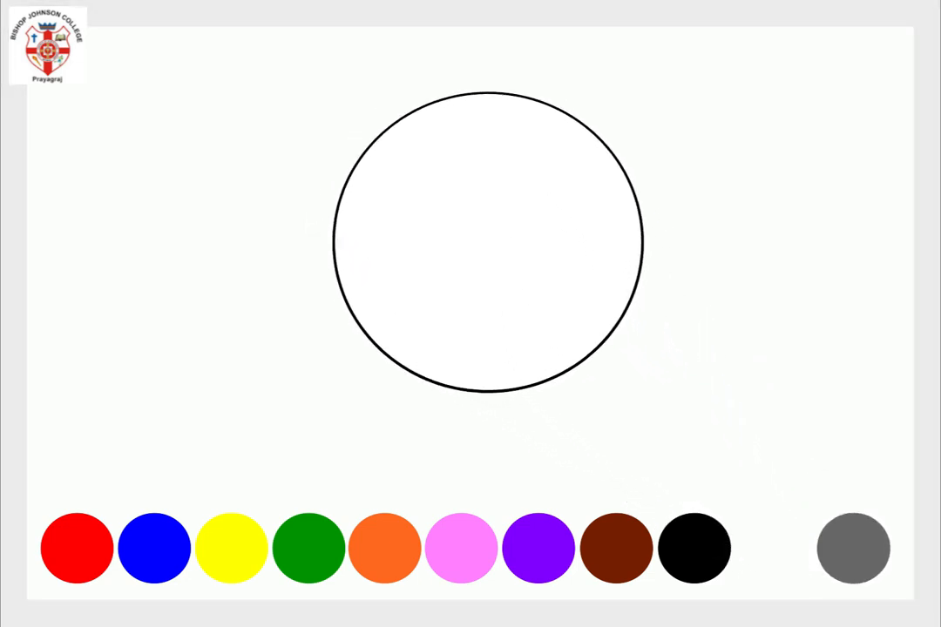
Play the brown, purple and then pink circle animations, ending with pink rising and a pink border.
left_click_drag(488, 240, 572, 330)
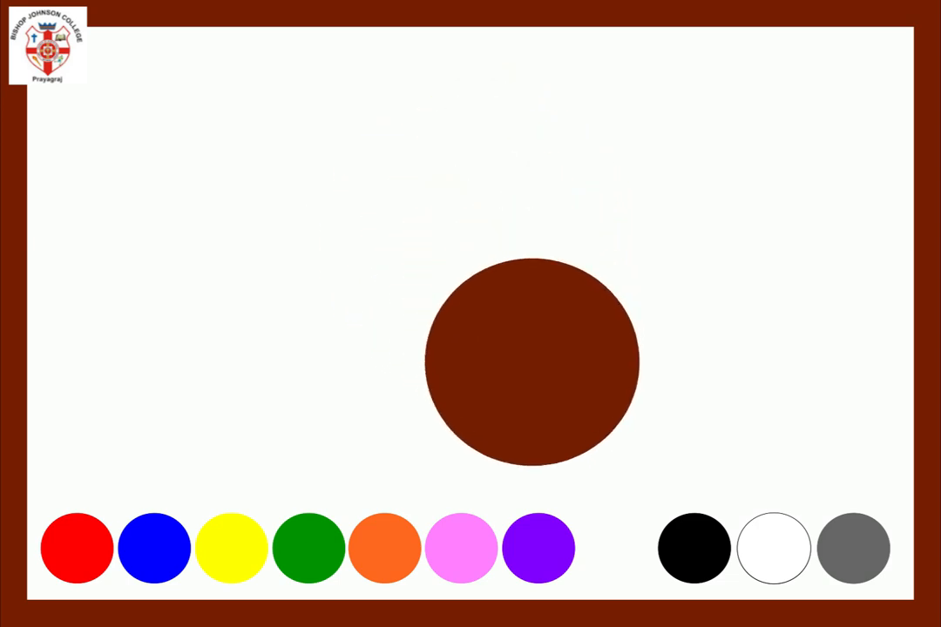
left_click(537, 548)
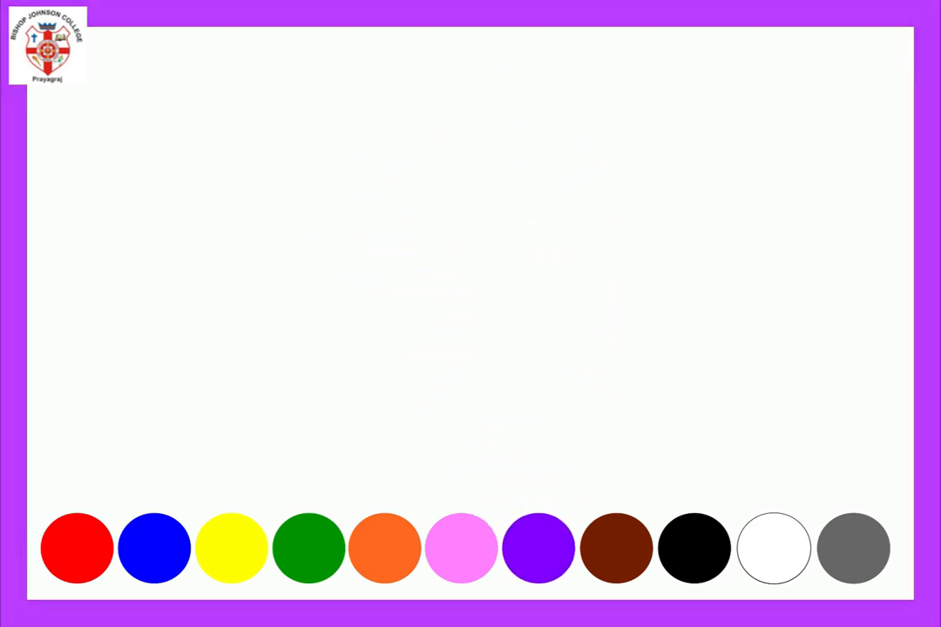
left_click(462, 547)
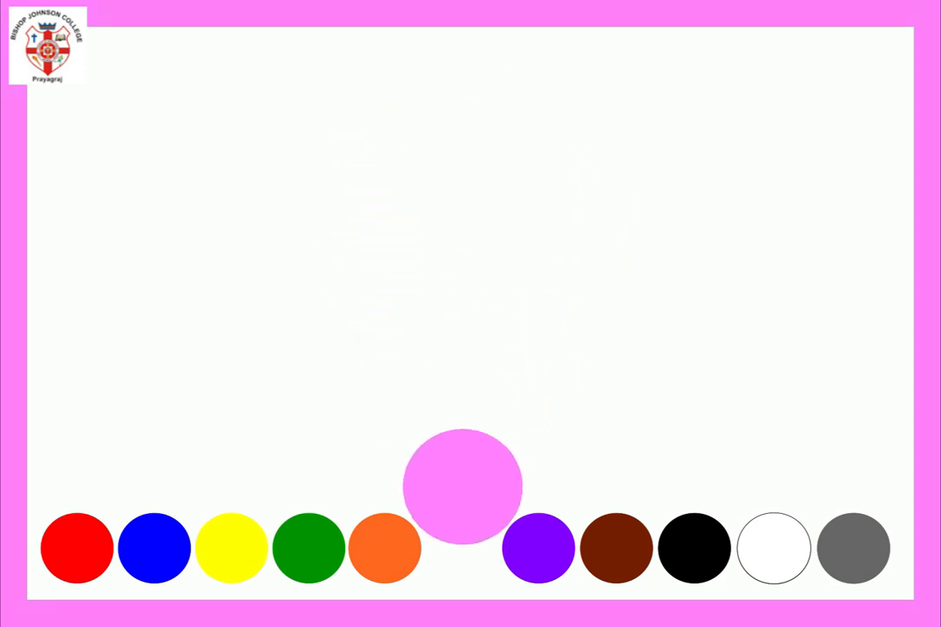
Play the green, yellow and blue animations, ending with the blue circle enlarged and labelled 'Blue'.
left_click(385, 547)
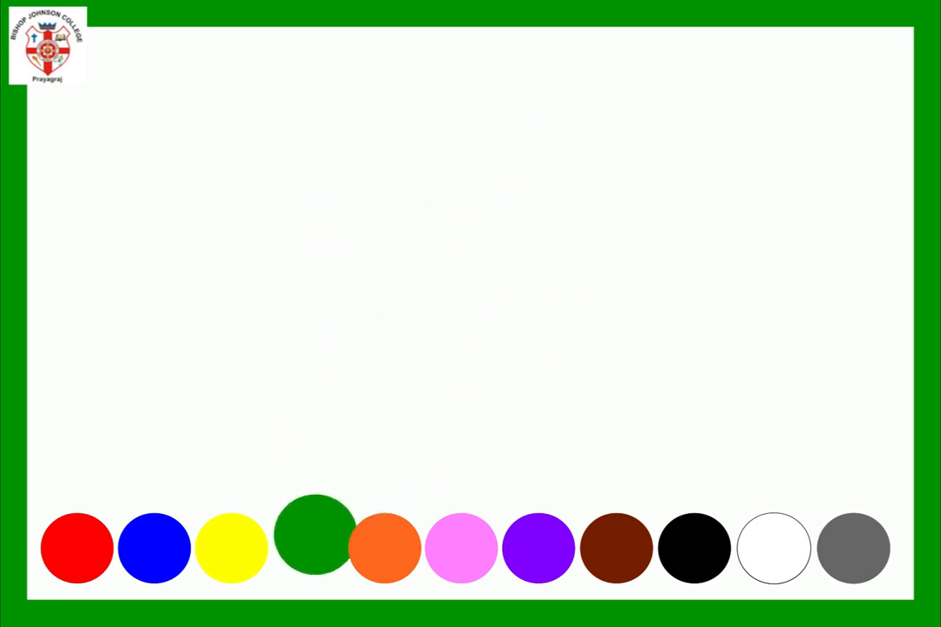
left_click(230, 547)
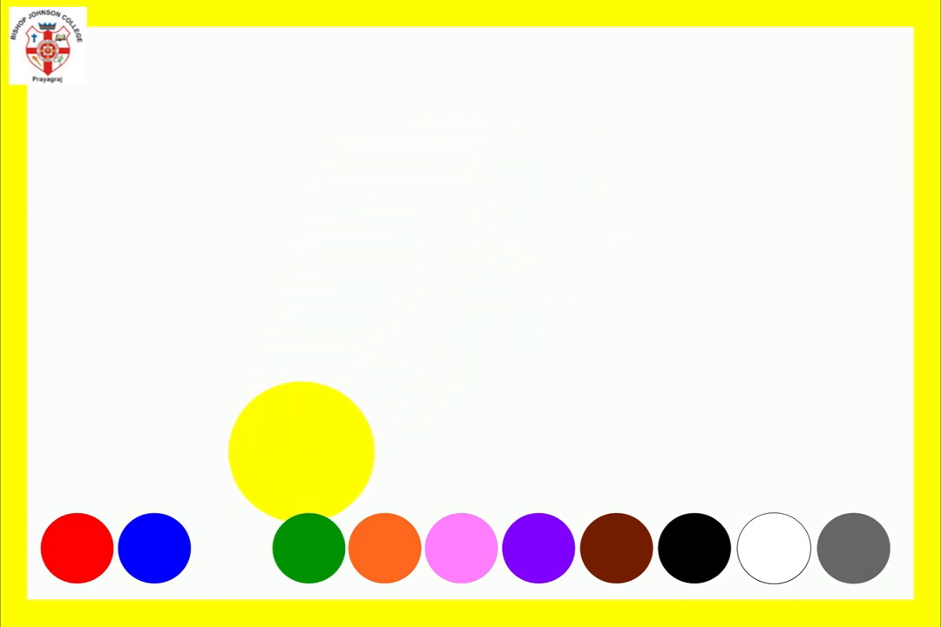
left_click(154, 548)
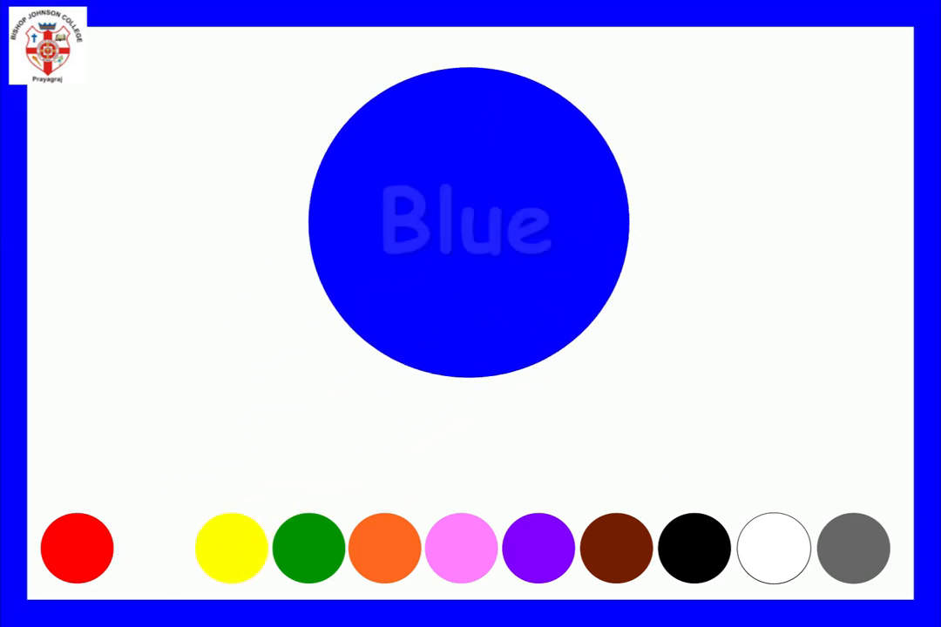